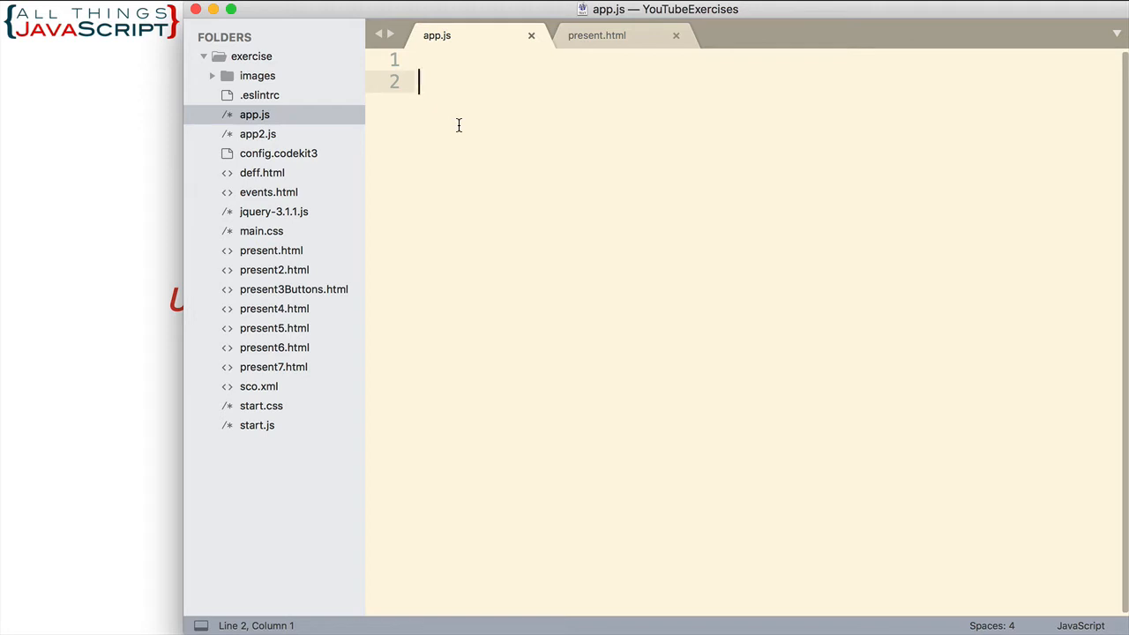
# Define product in app.js as a function expression that logs 5 * 5.
pyautogui.write('let prod')
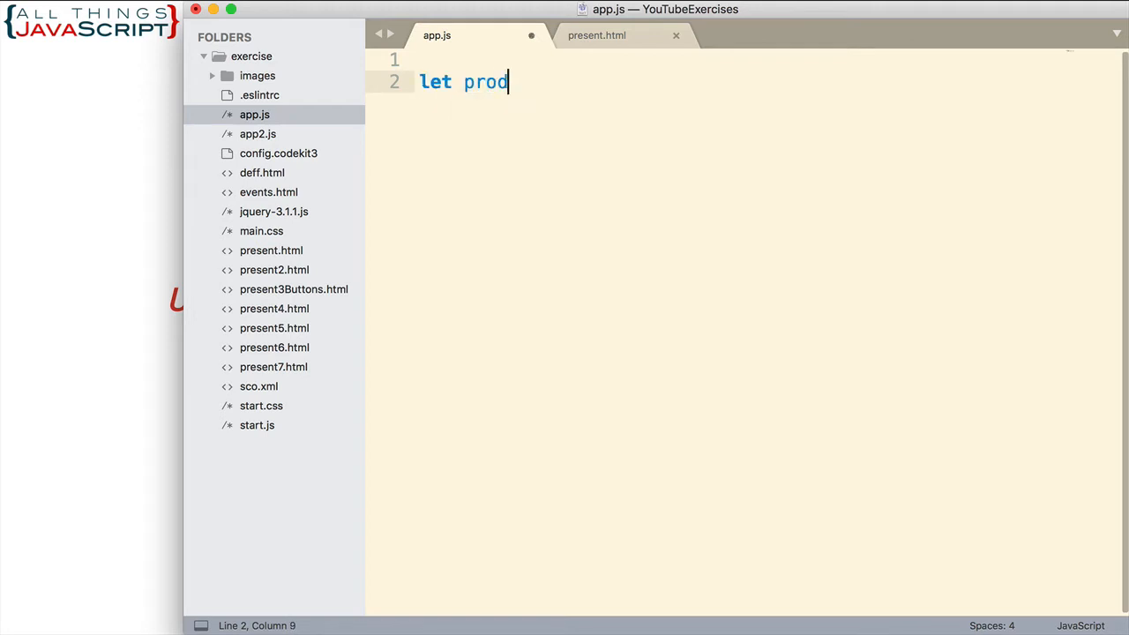
pyautogui.write('uct =')
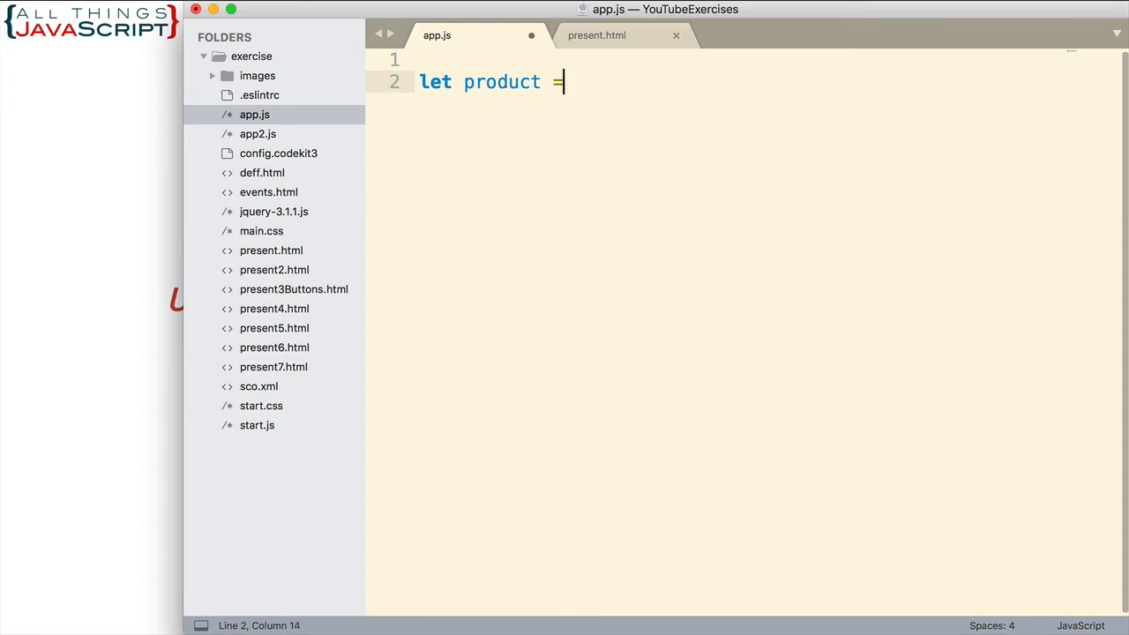
pyautogui.write('function')
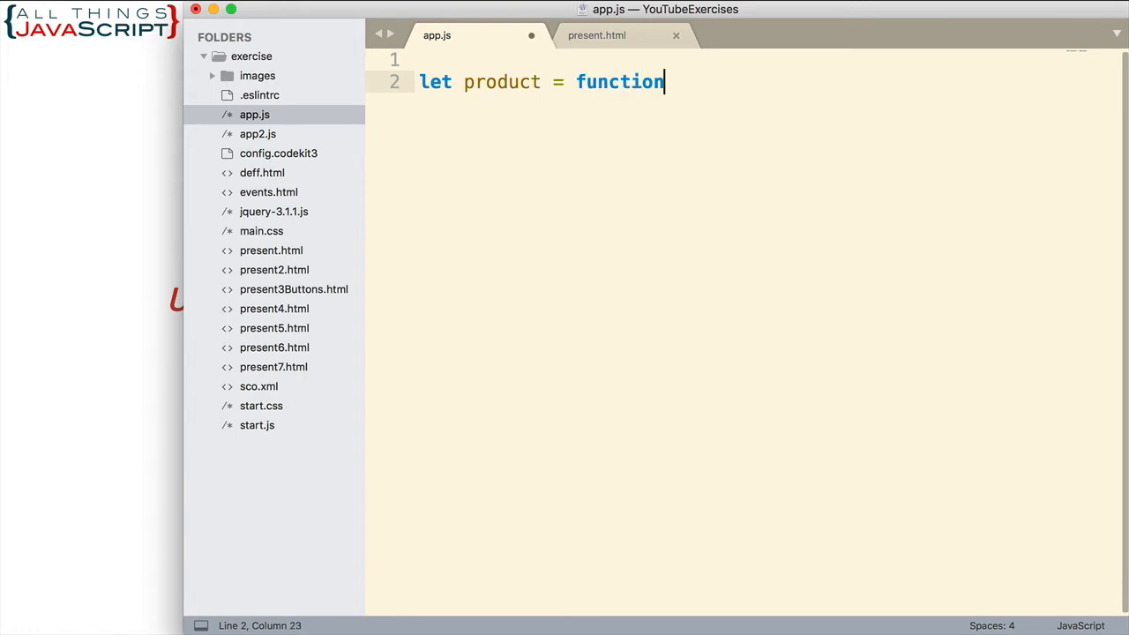
pyautogui.write('() {')
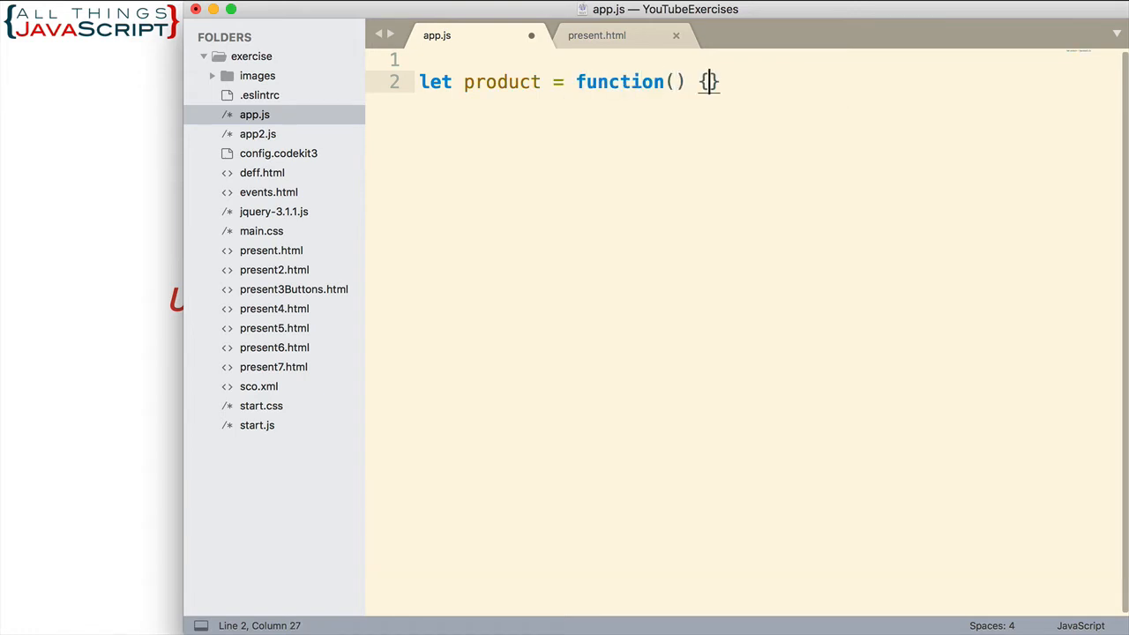
pyautogui.write('conso')
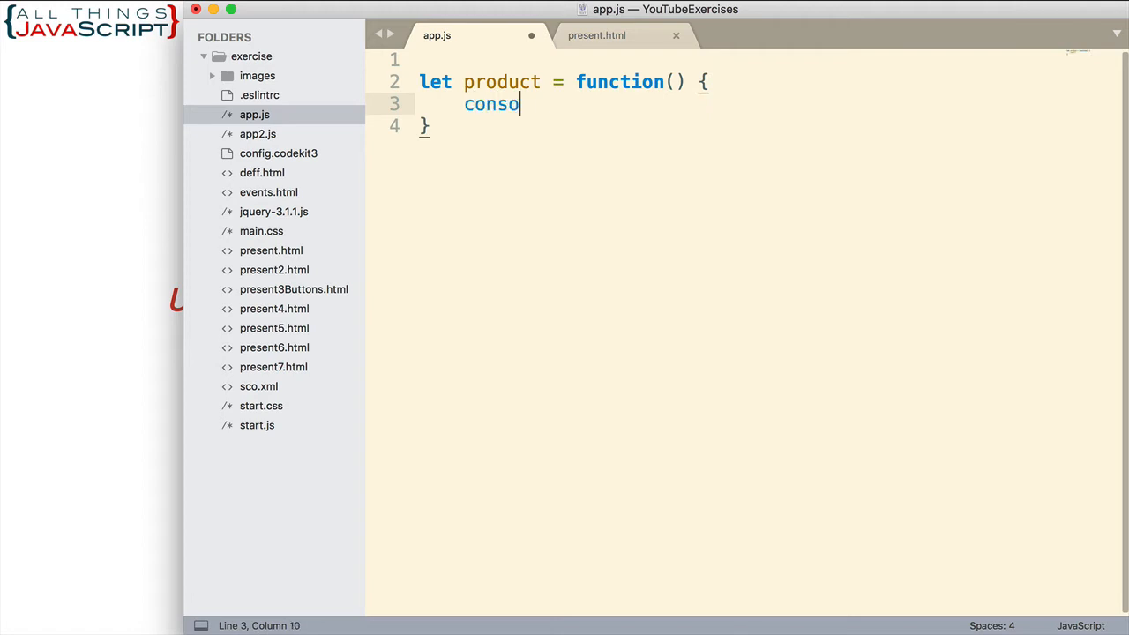
pyautogui.write('le.log')
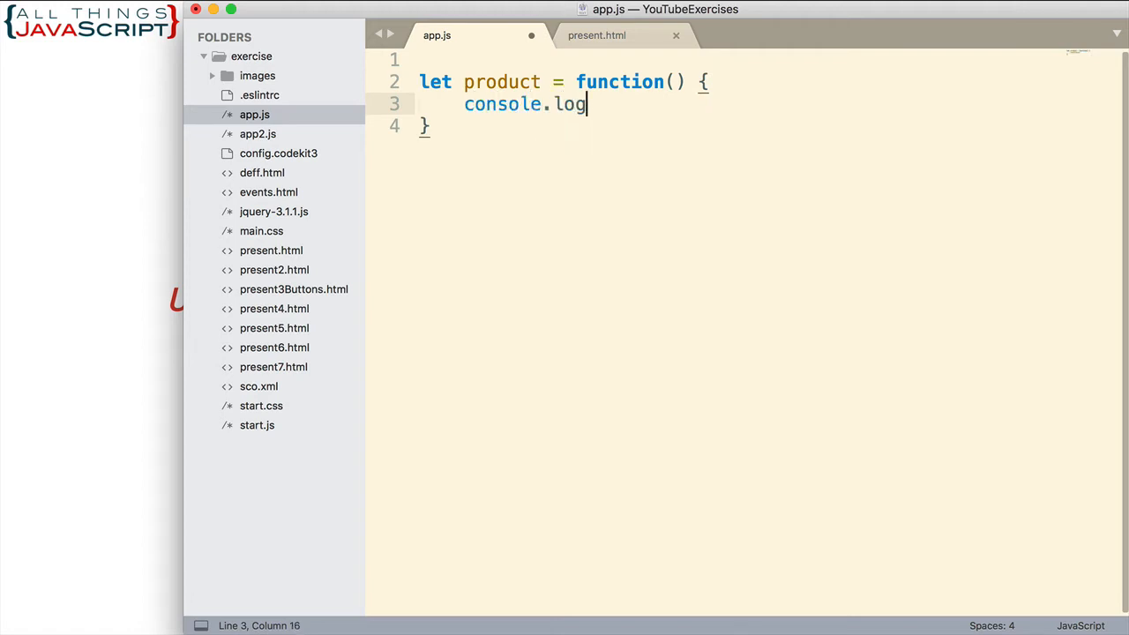
pyautogui.write('(5)')
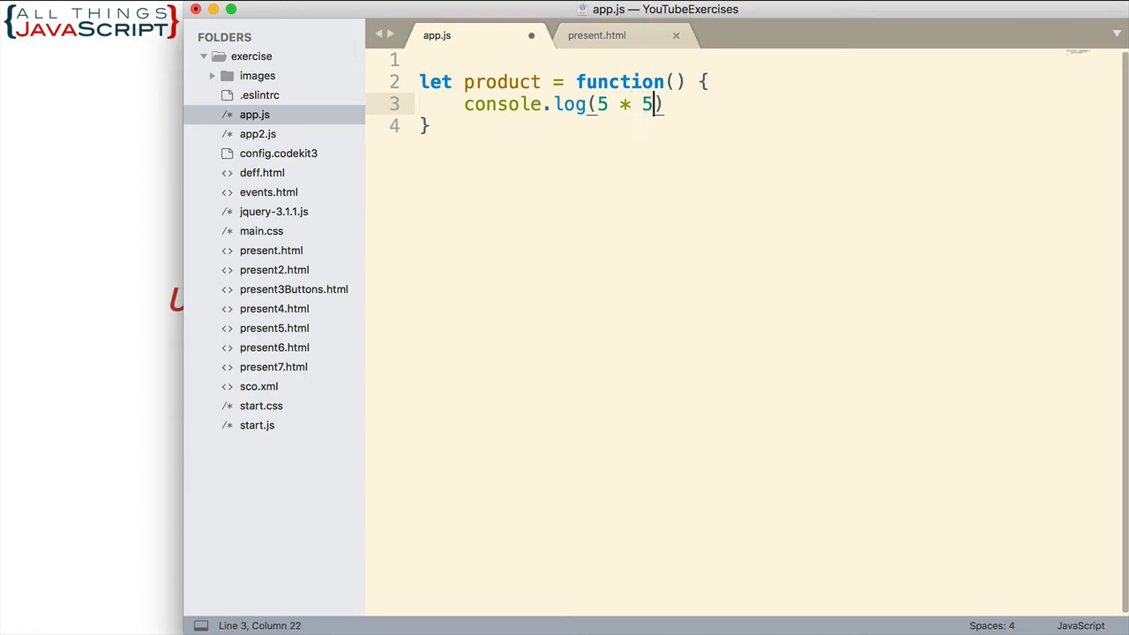
pyautogui.write(';')
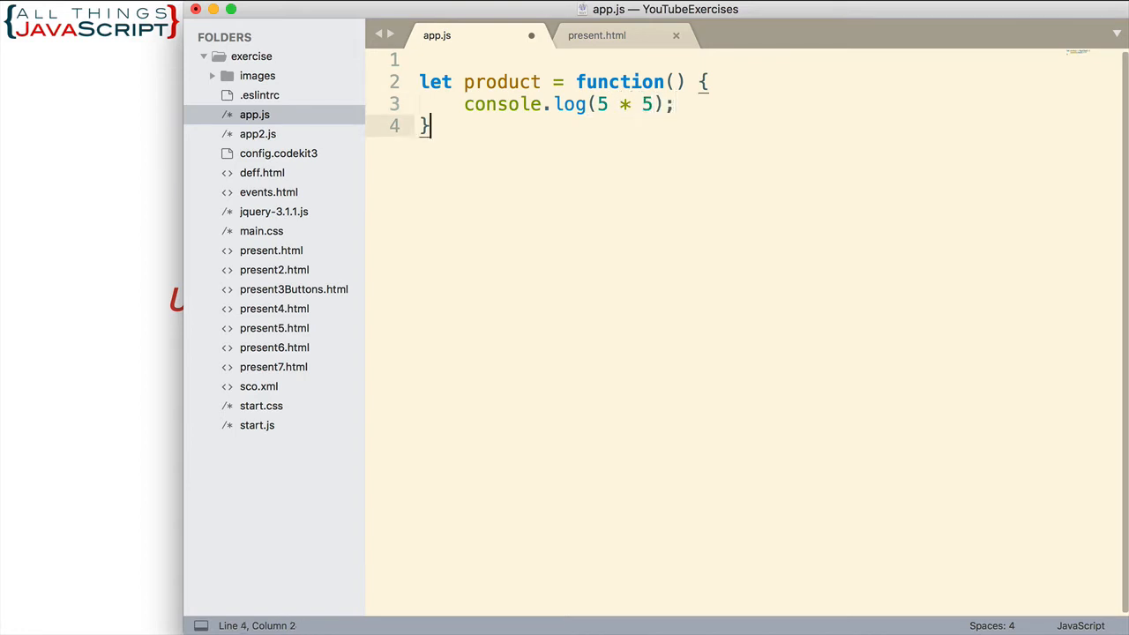
pyautogui.write(';')
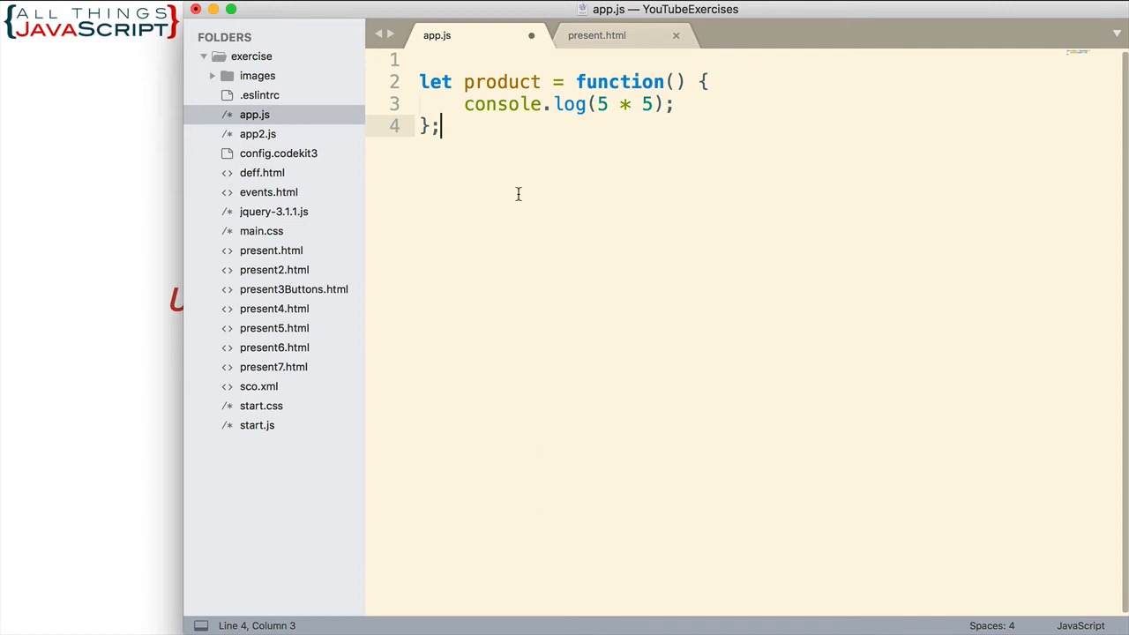
pyautogui.moveTo(471, 145)
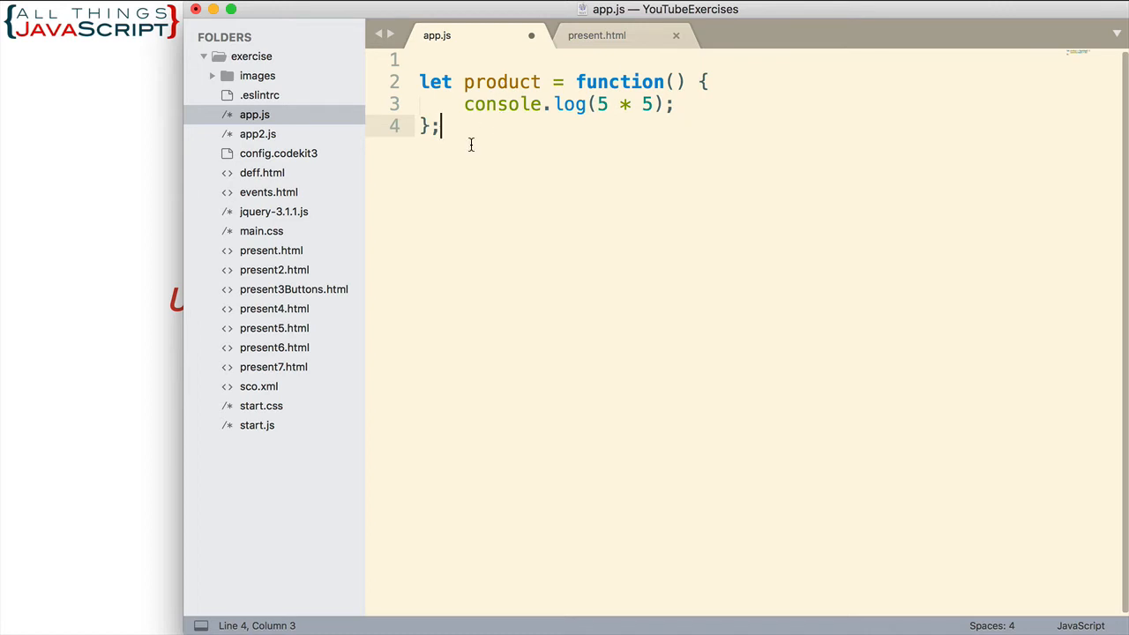
# Add a product(); call on a new line below the function.
pyautogui.write('product')
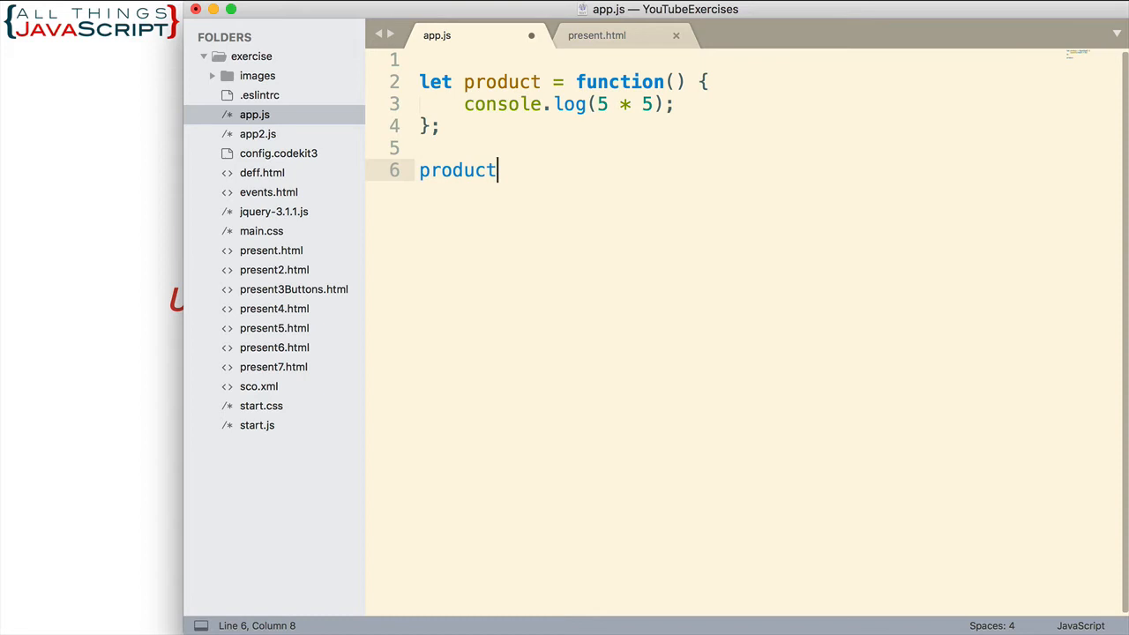
pyautogui.write('()')
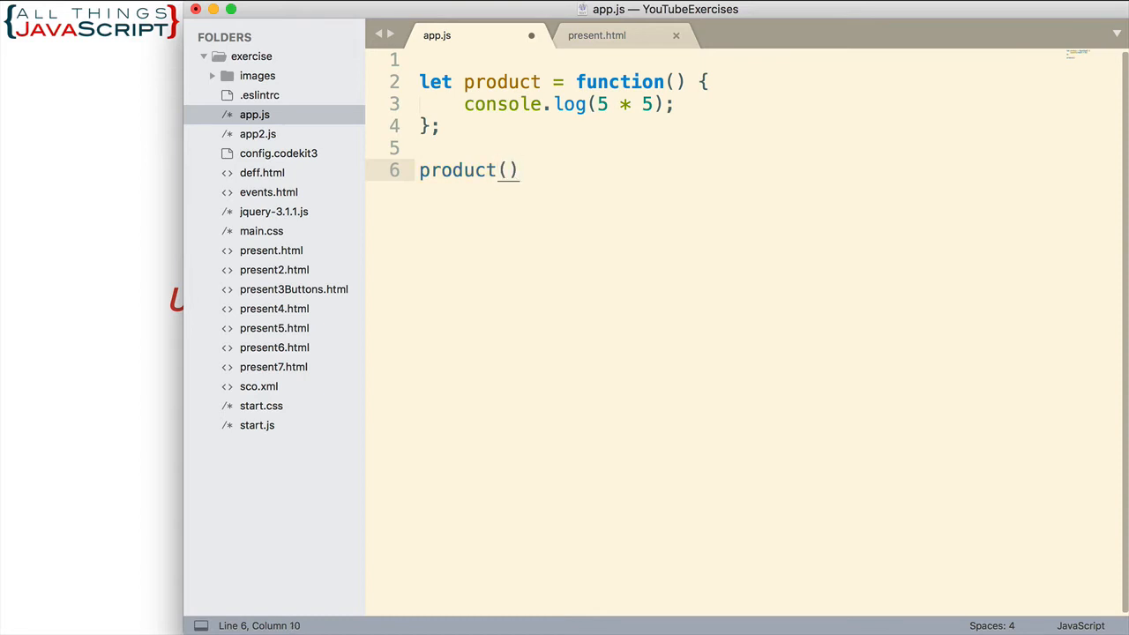
pyautogui.write(';')
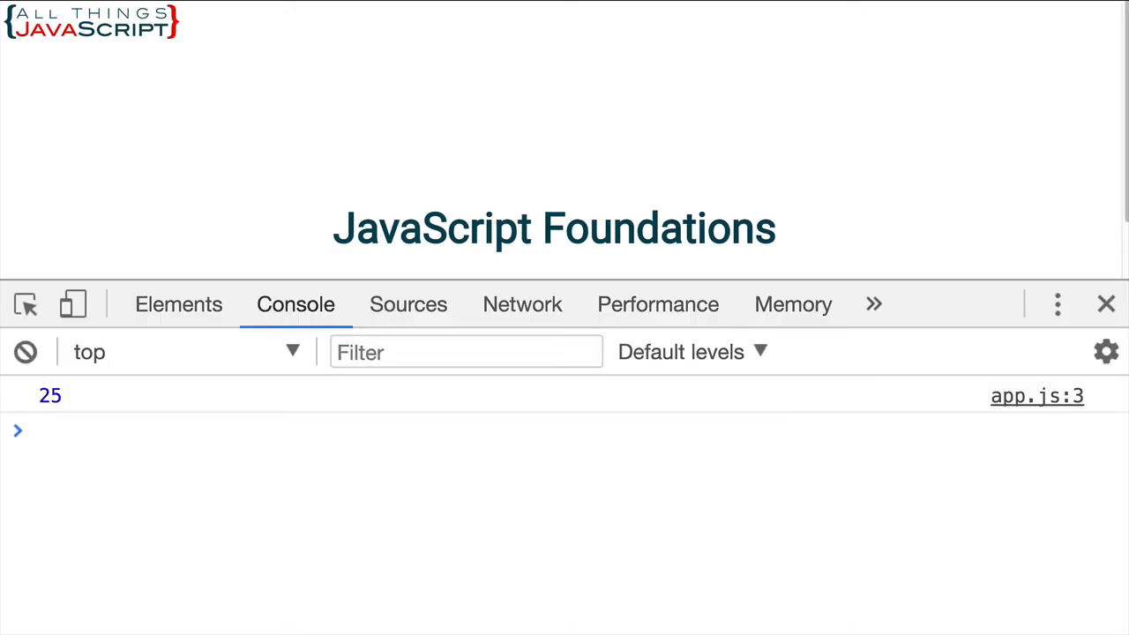
# Enter product and product() in the Chrome console, showing the function source and printing 25.
pyautogui.write('product(')
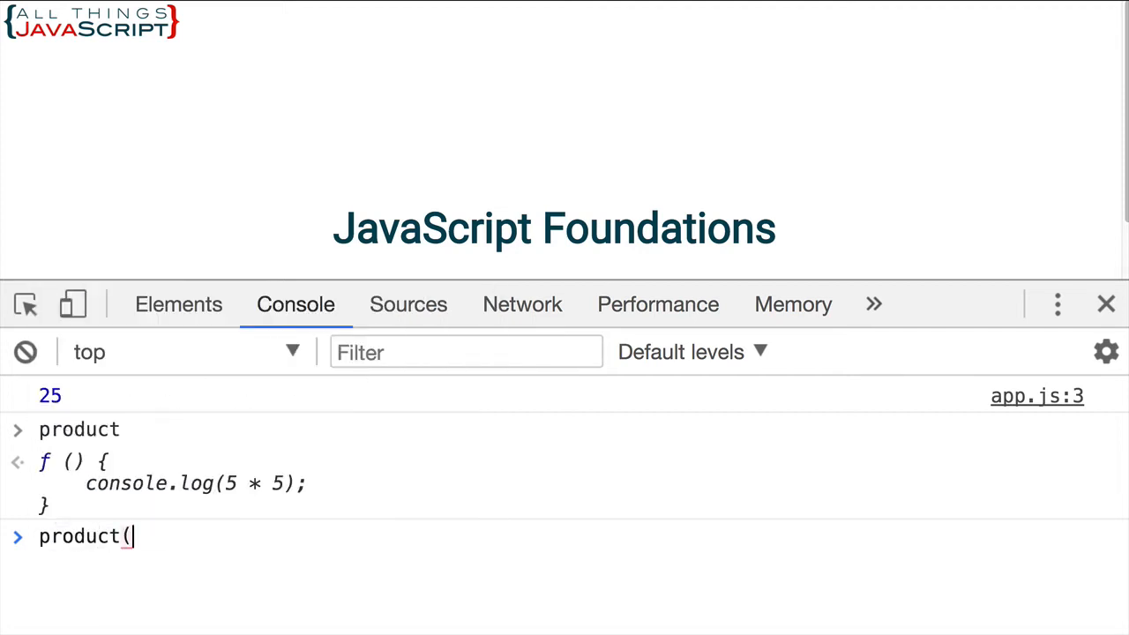
pyautogui.press('Enter')
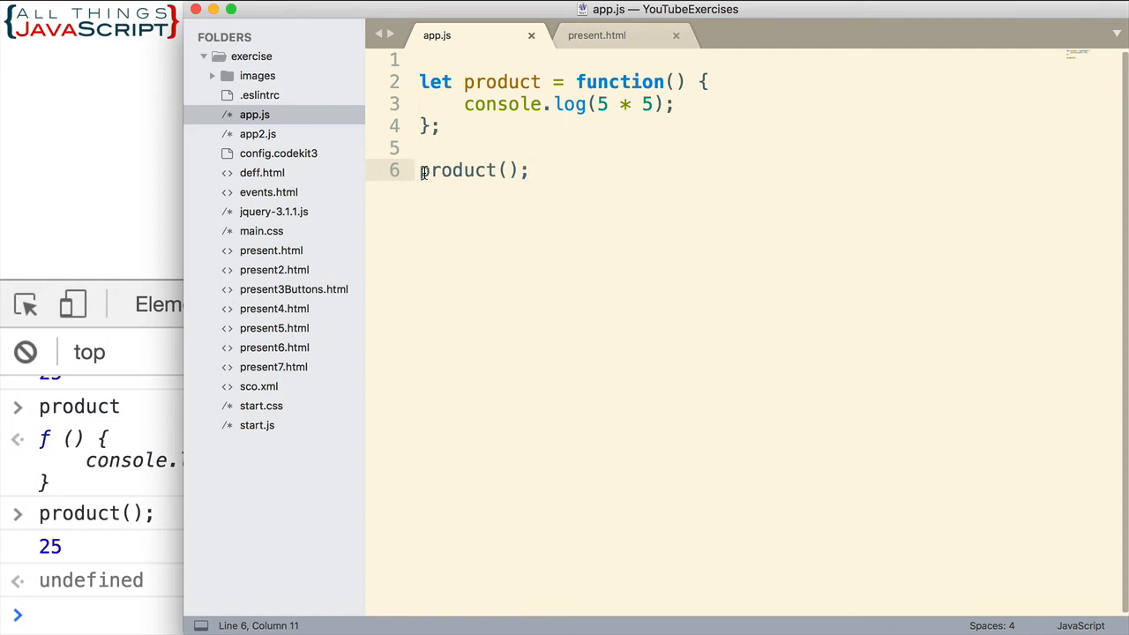
# Append () after the function's closing brace and comment out the product(); call with //.
pyautogui.moveTo(420, 170); pyautogui.dragTo(528, 171)
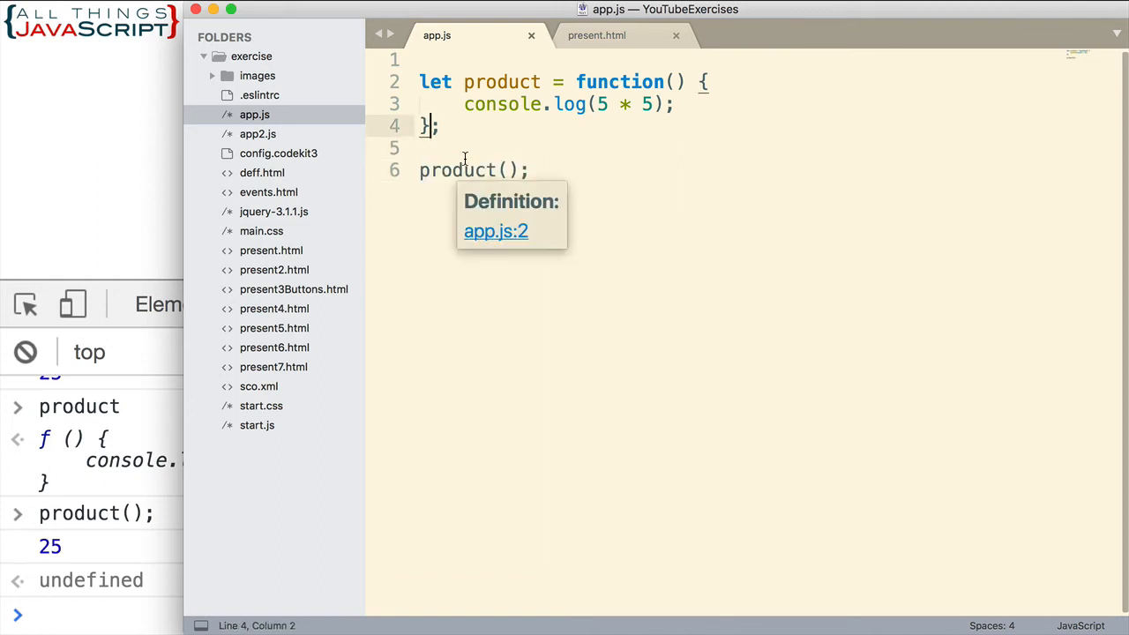
pyautogui.write('()')
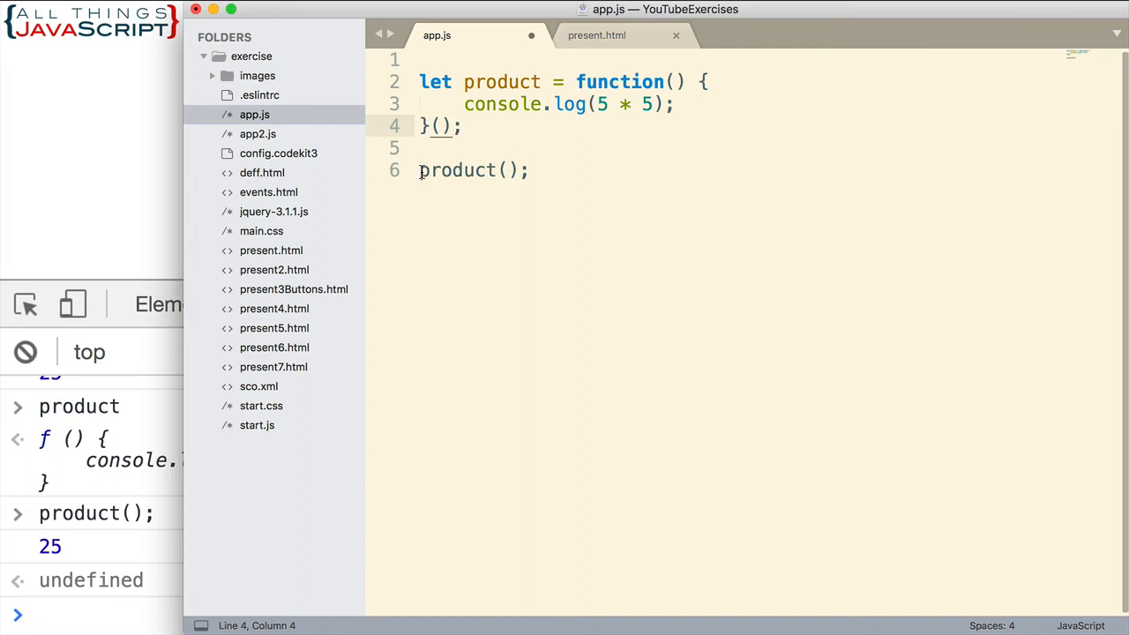
pyautogui.write('//')
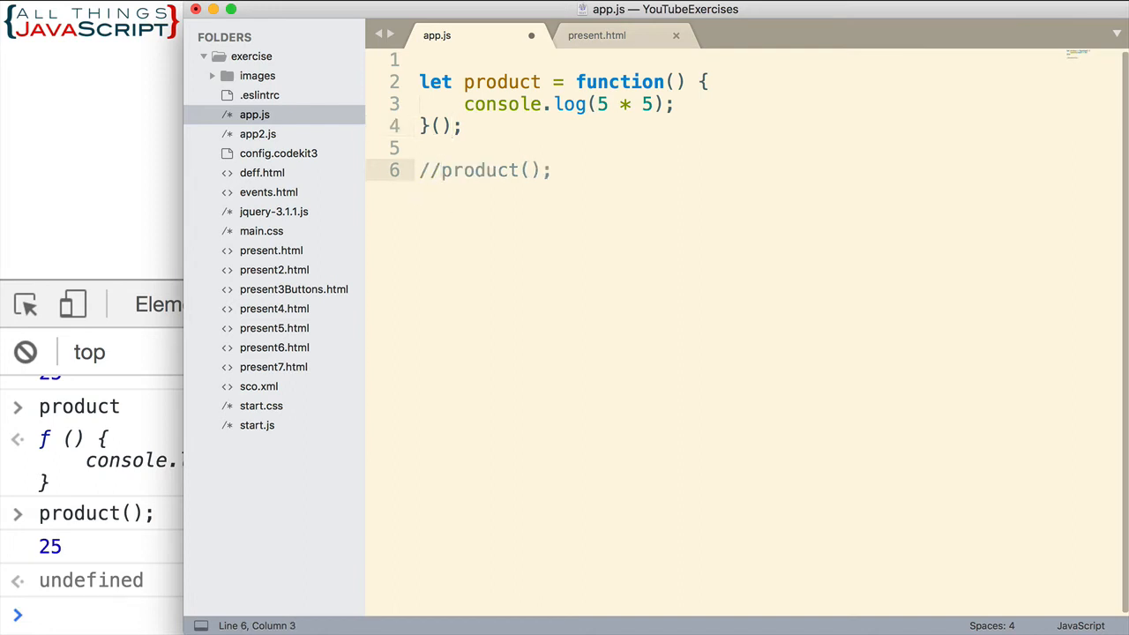
pyautogui.moveTo(417, 334)
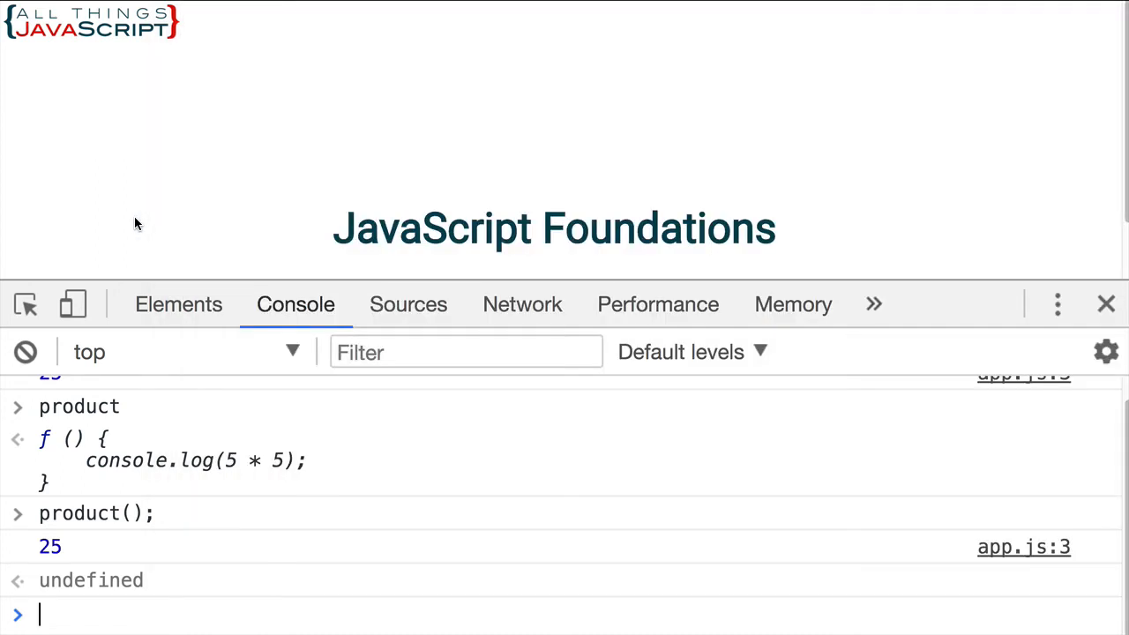
# Reload the page so the console logs 25, then evaluate product in the console.
pyautogui.click(24, 351)
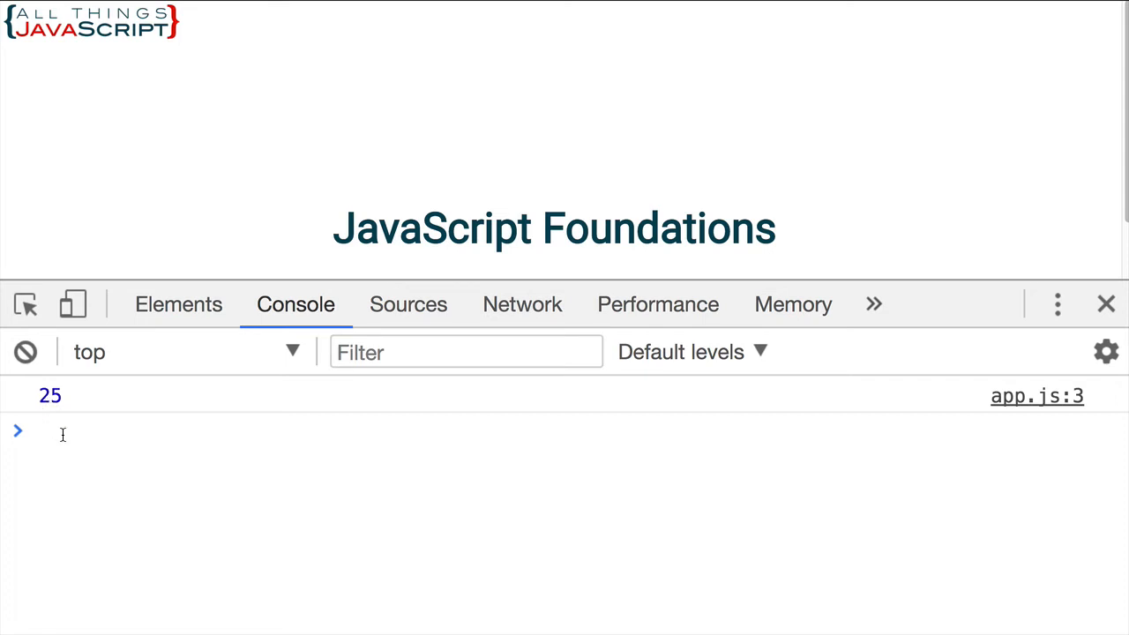
pyautogui.write('product();')
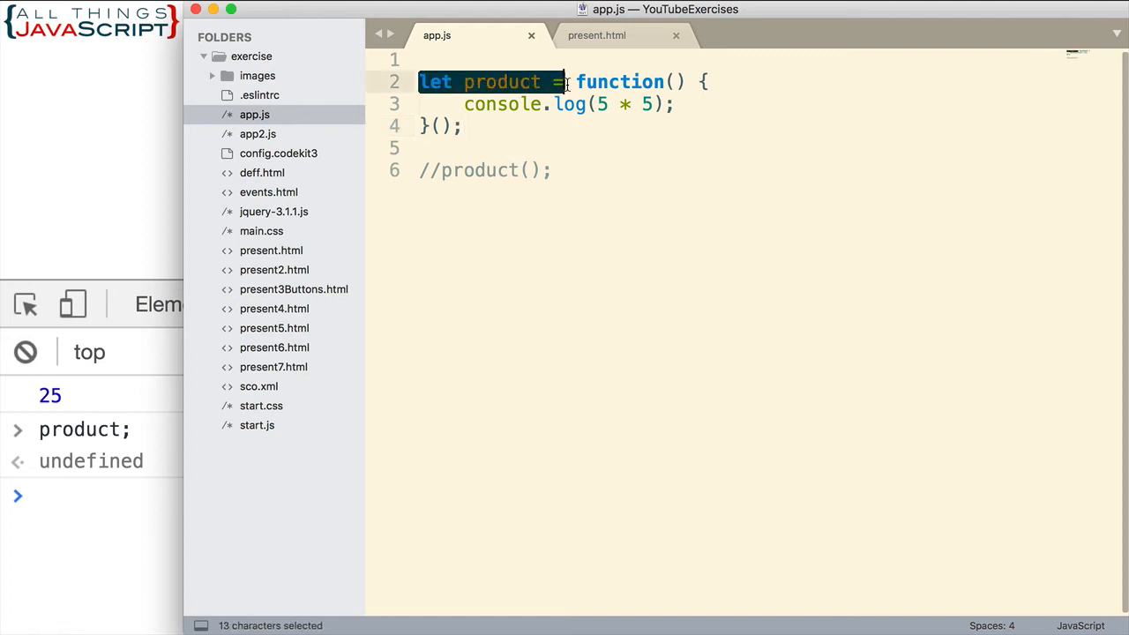
# Delete the let product = assignment from line 2 and save app.js.
pyautogui.press('Delete')
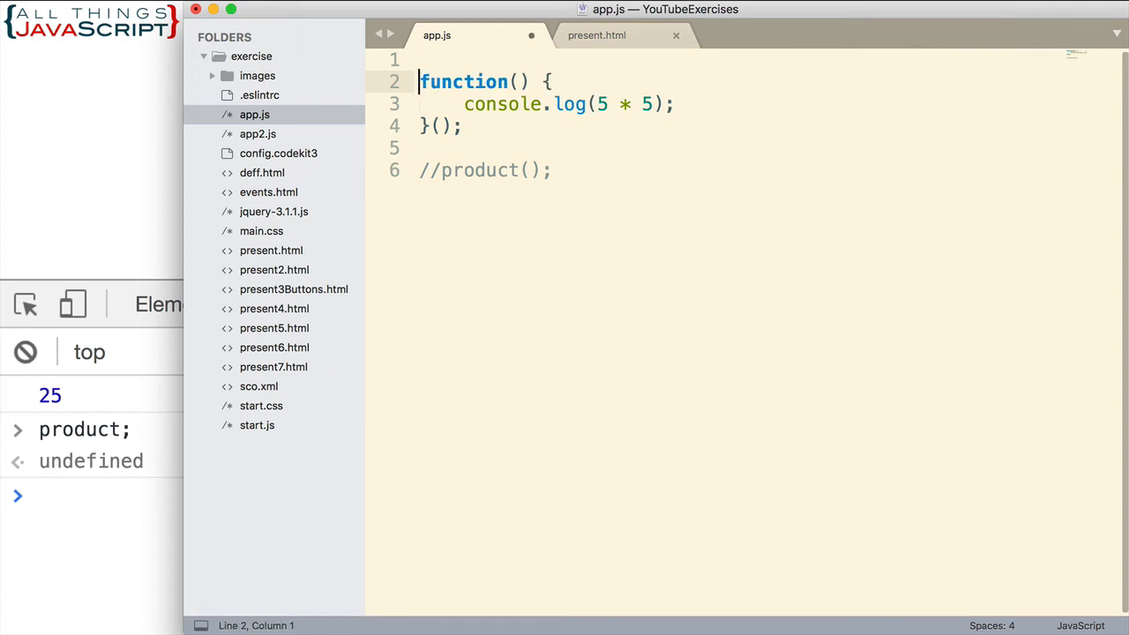
pyautogui.press('cmd+s')
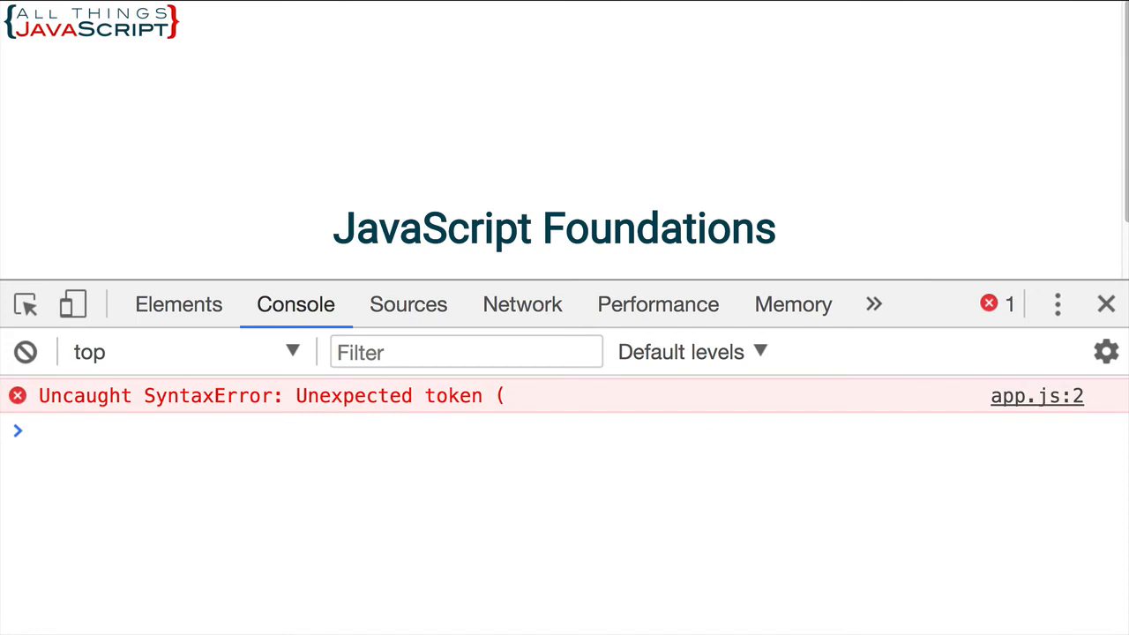
pyautogui.moveTo(317, 406)
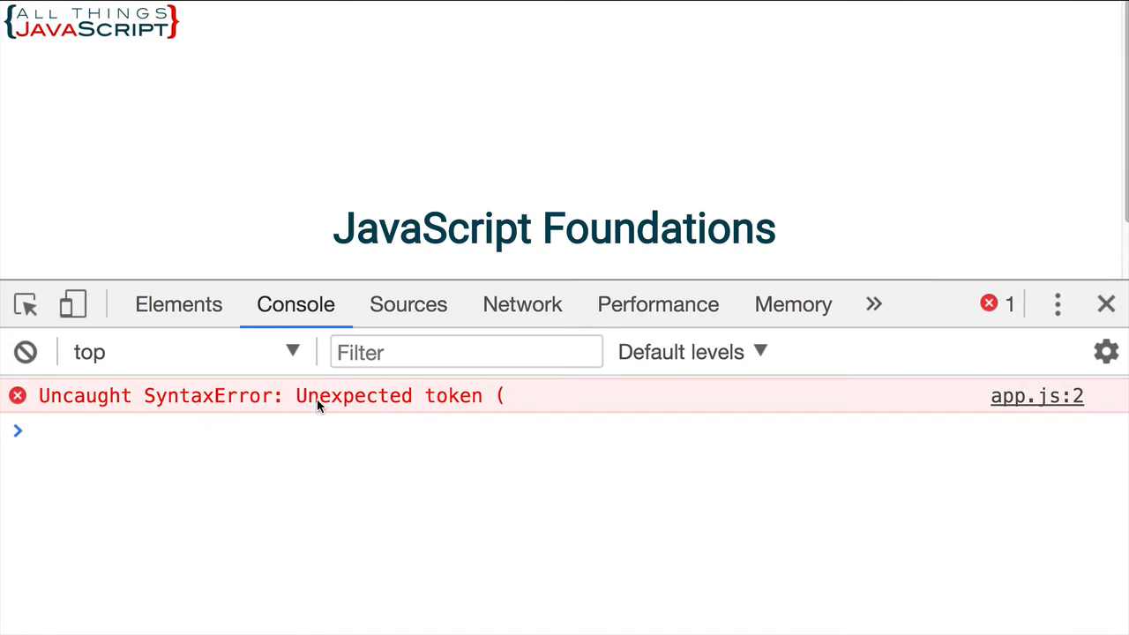
pyautogui.moveTo(428, 397)
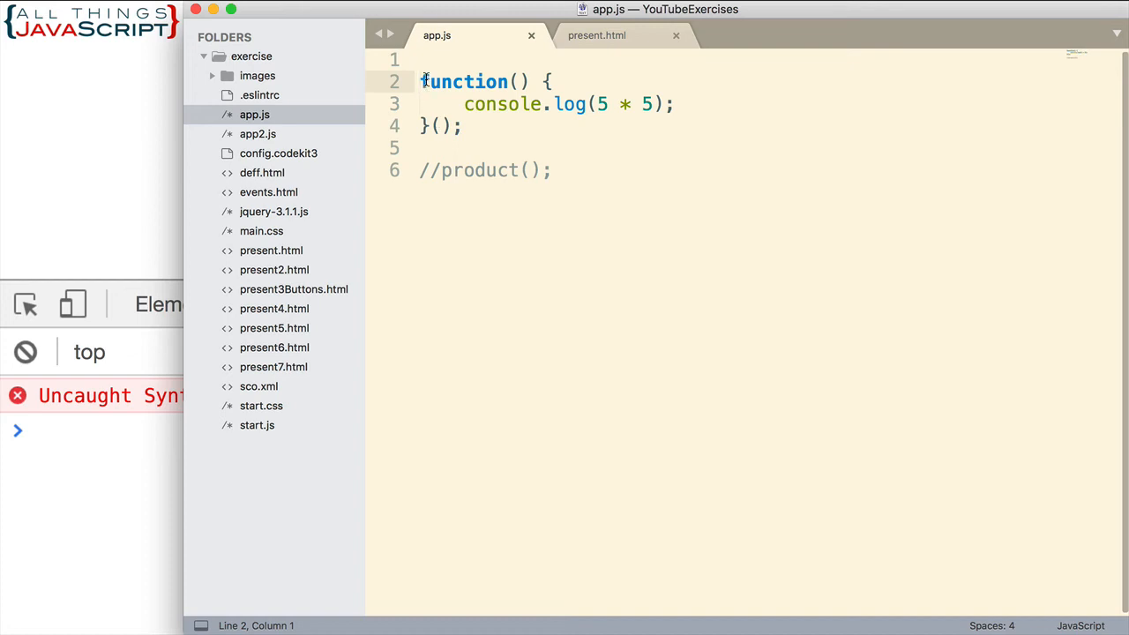
# Put ( before function on line 2 and ) after the call on line 4, then save.
pyautogui.click(506, 81)
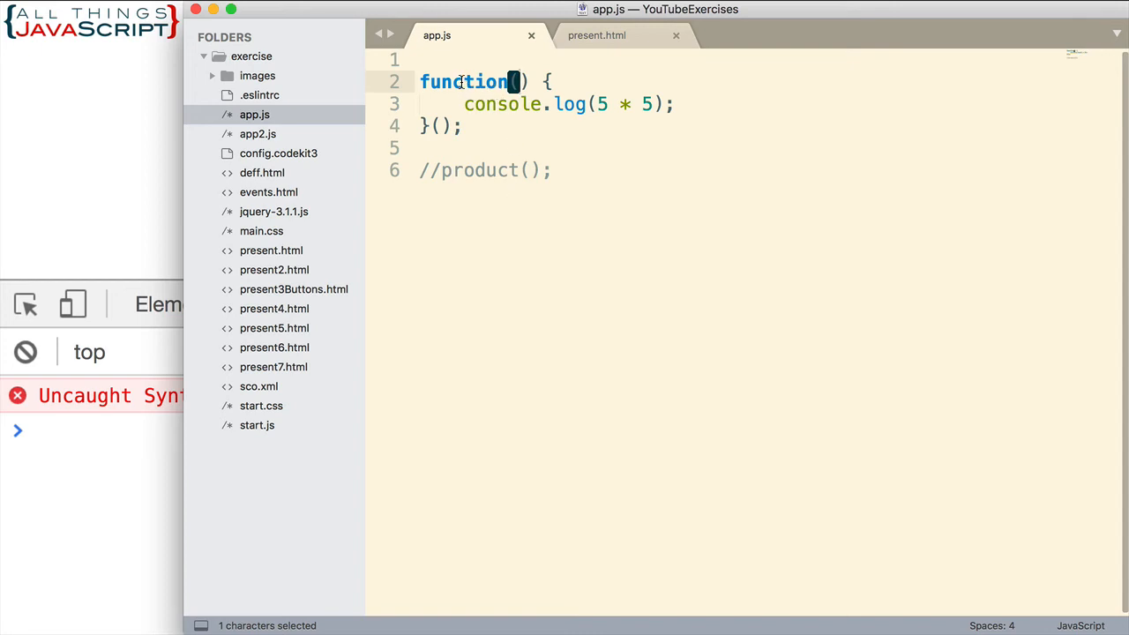
pyautogui.doubleClick(464, 81)
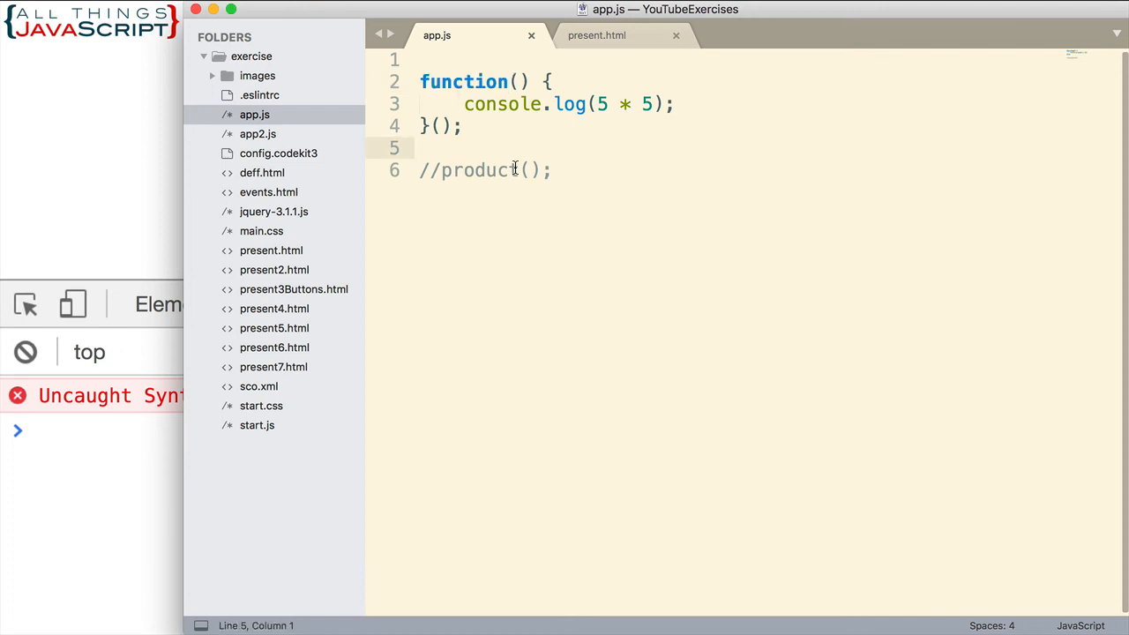
pyautogui.moveTo(478, 94)
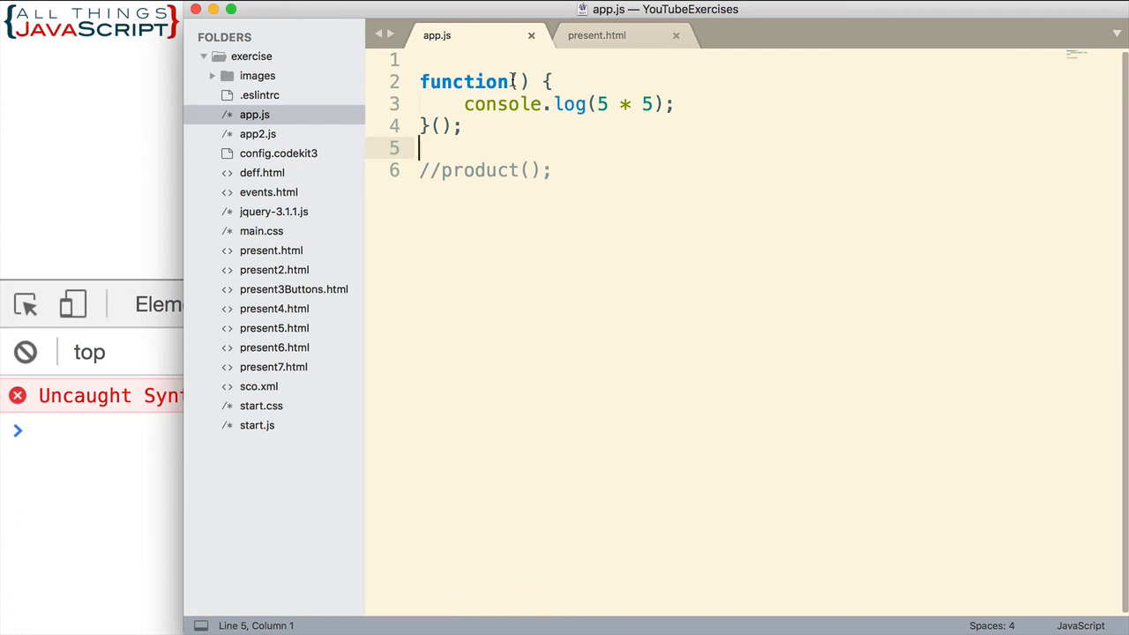
pyautogui.moveTo(481, 164)
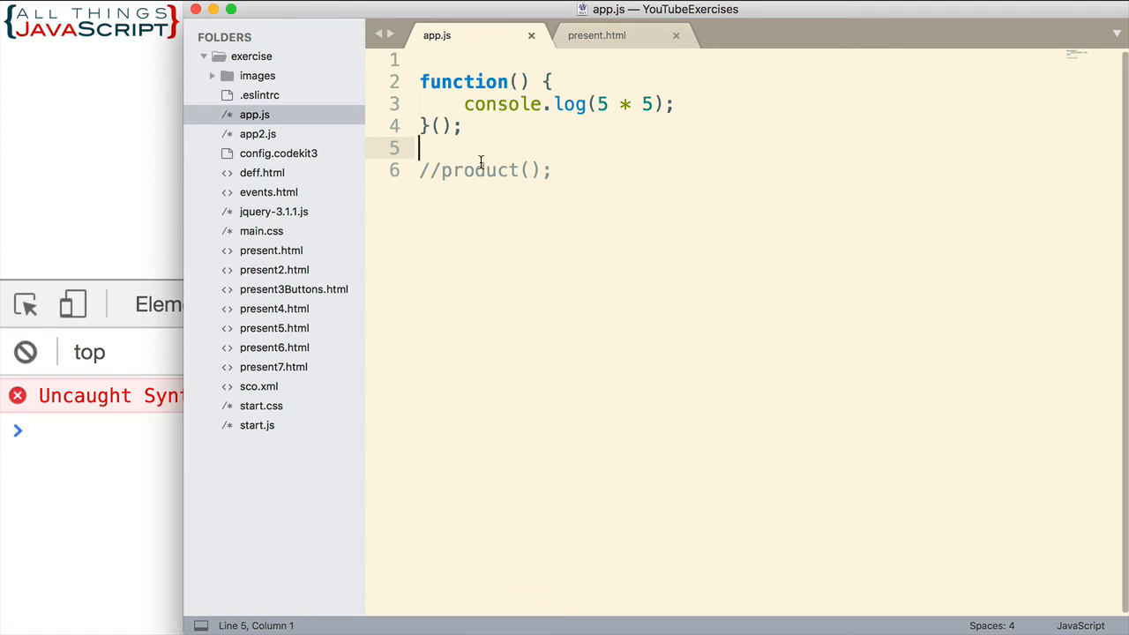
pyautogui.click(422, 81)
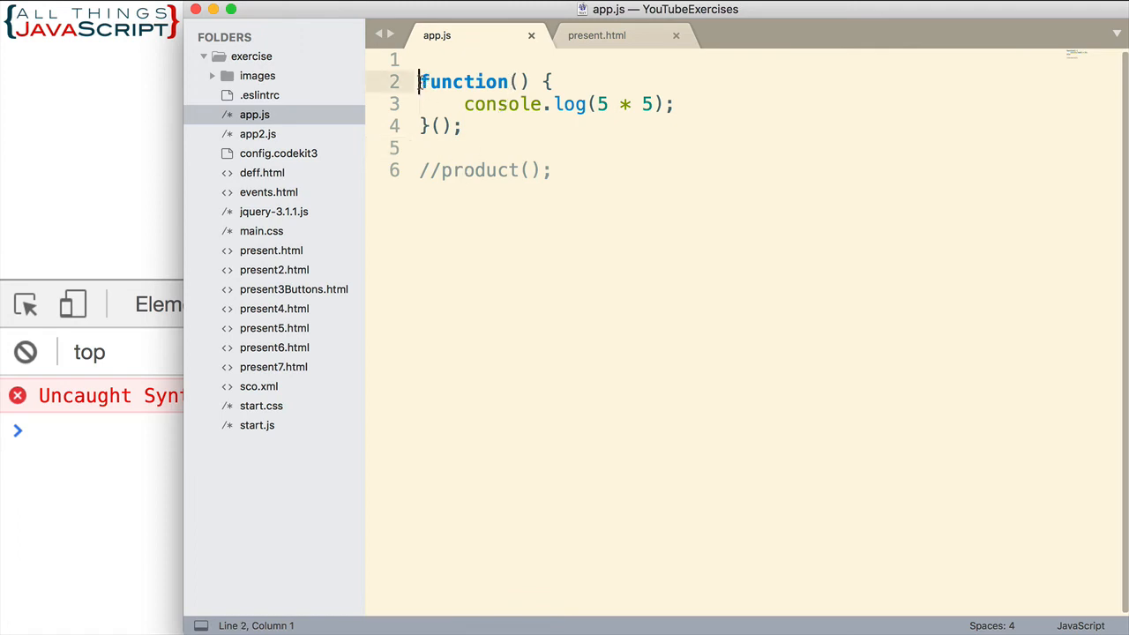
pyautogui.moveTo(497, 170)
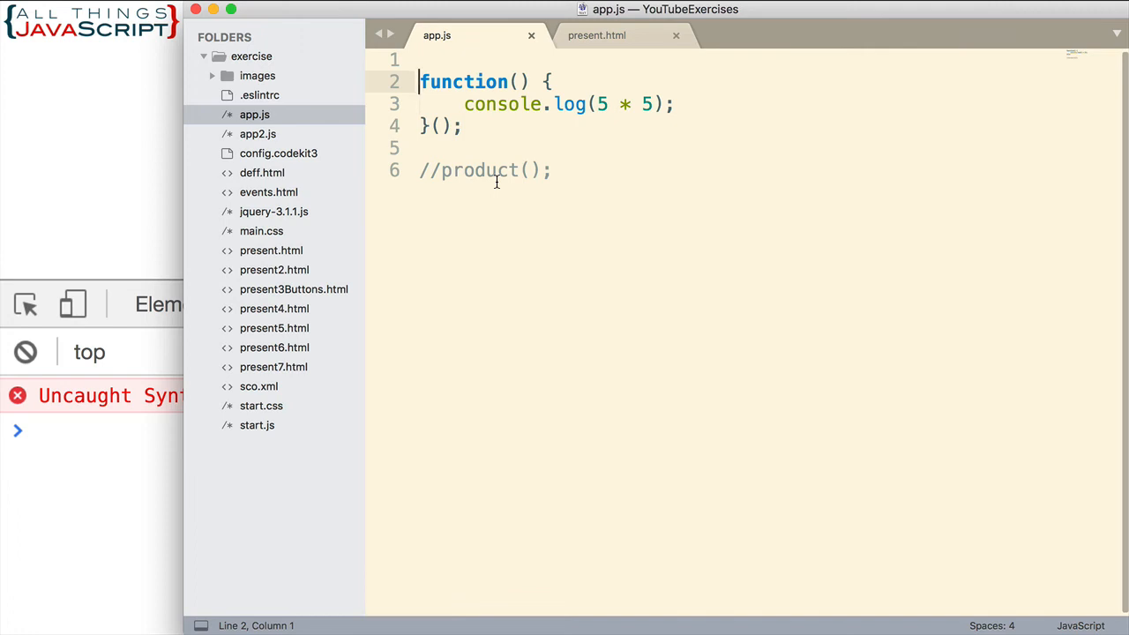
pyautogui.write('(')
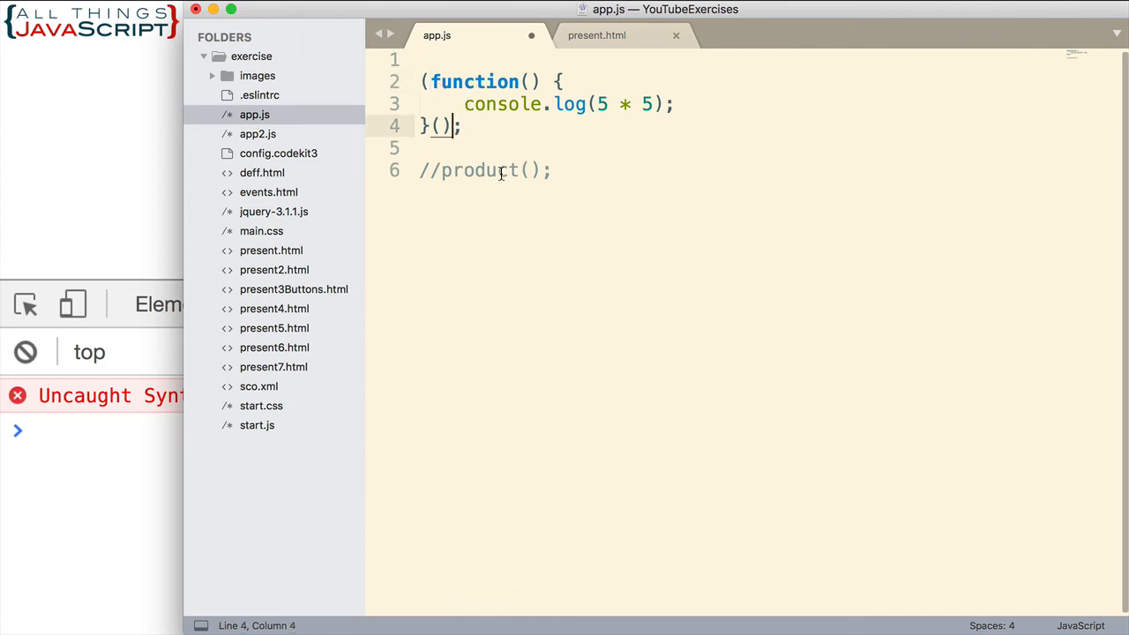
pyautogui.write(')')
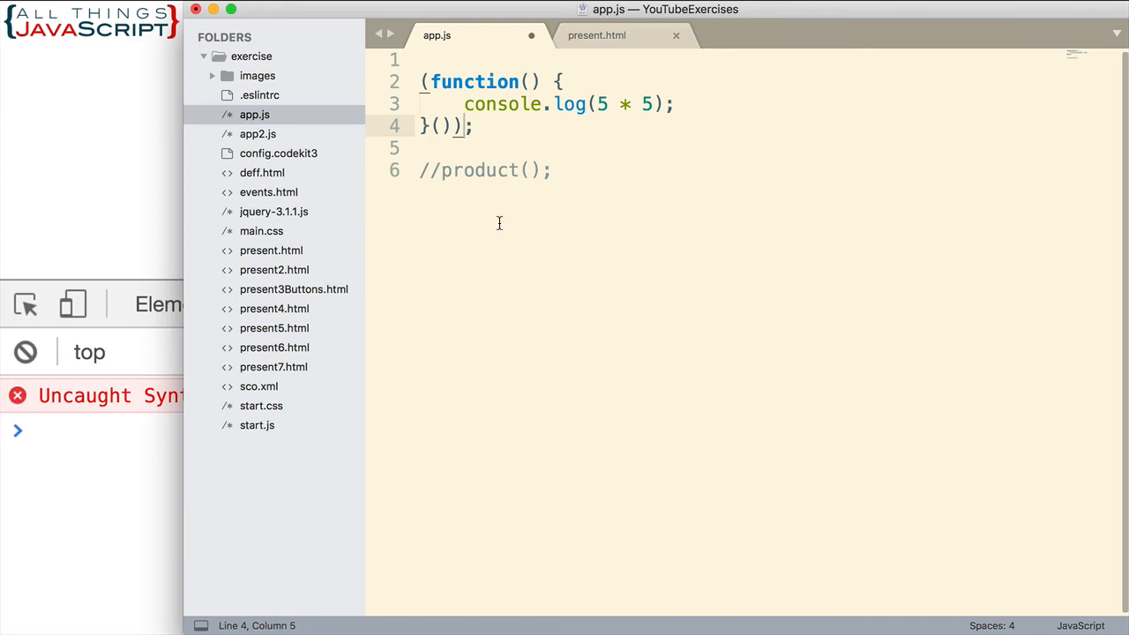
pyautogui.press('cmd+s')
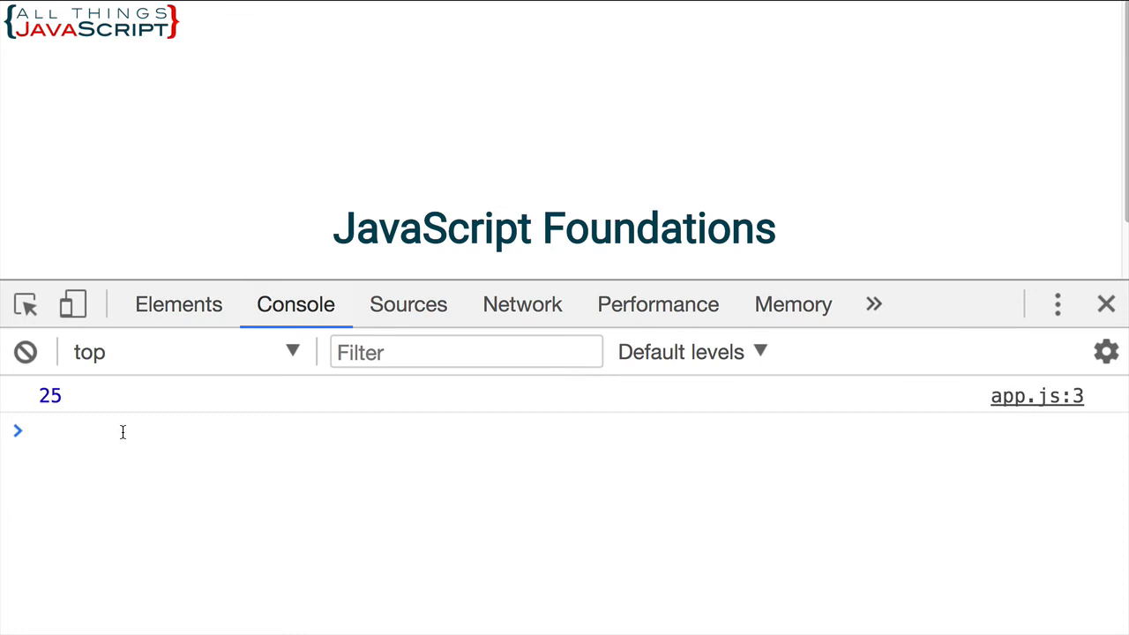
pyautogui.moveTo(84, 424)
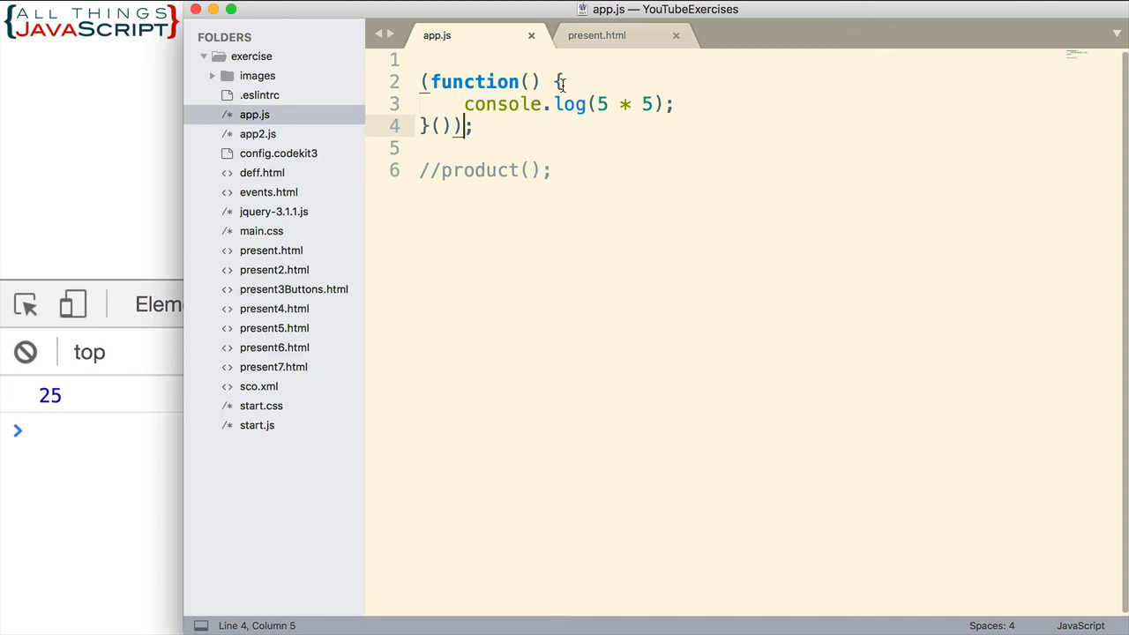
pyautogui.moveTo(463, 105); pyautogui.dragTo(657, 105)
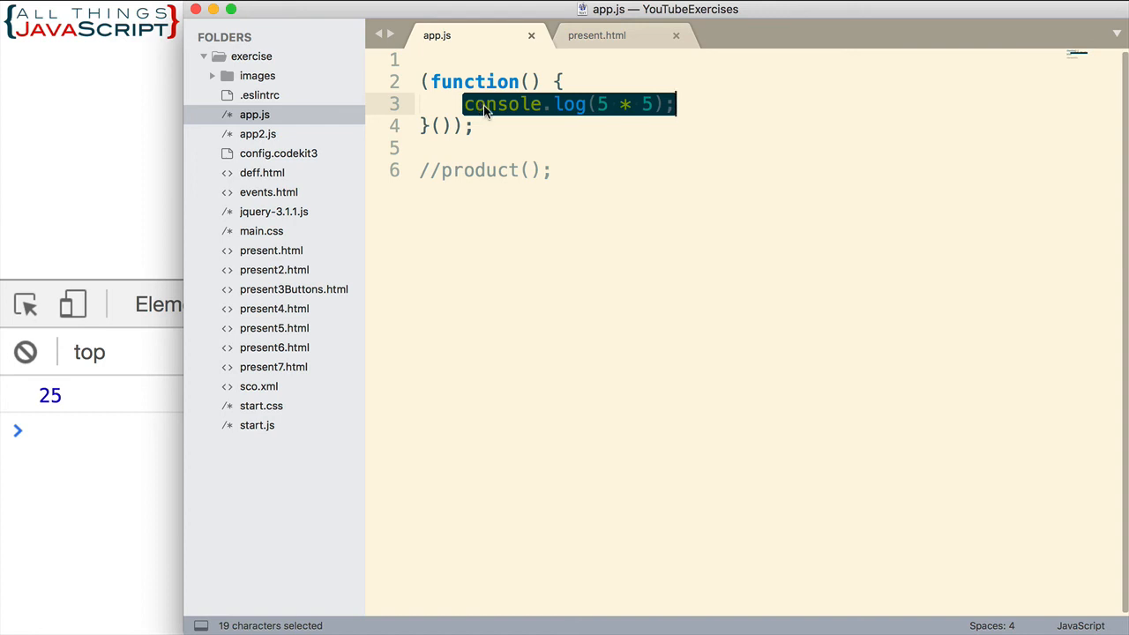
pyautogui.click(501, 125)
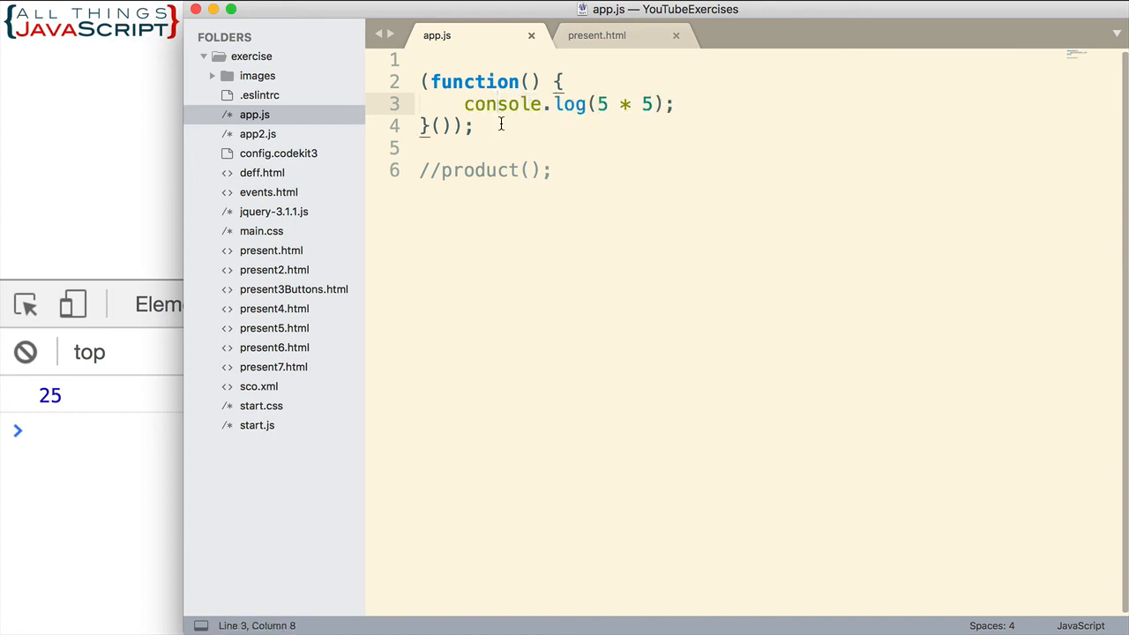
pyautogui.click(427, 81)
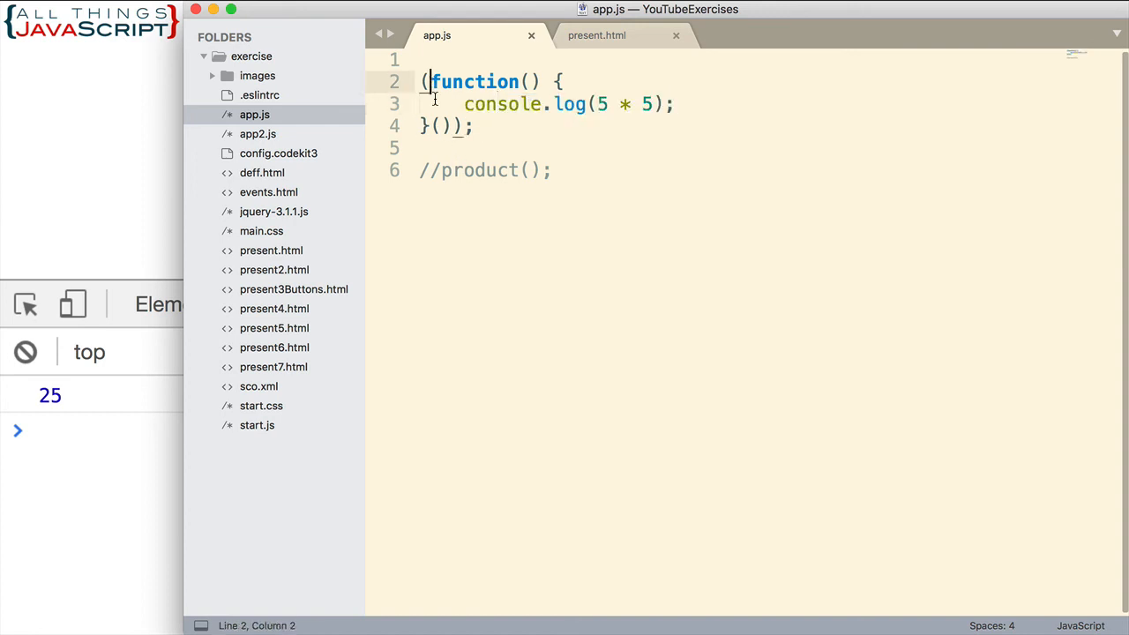
pyautogui.press('Backspace')
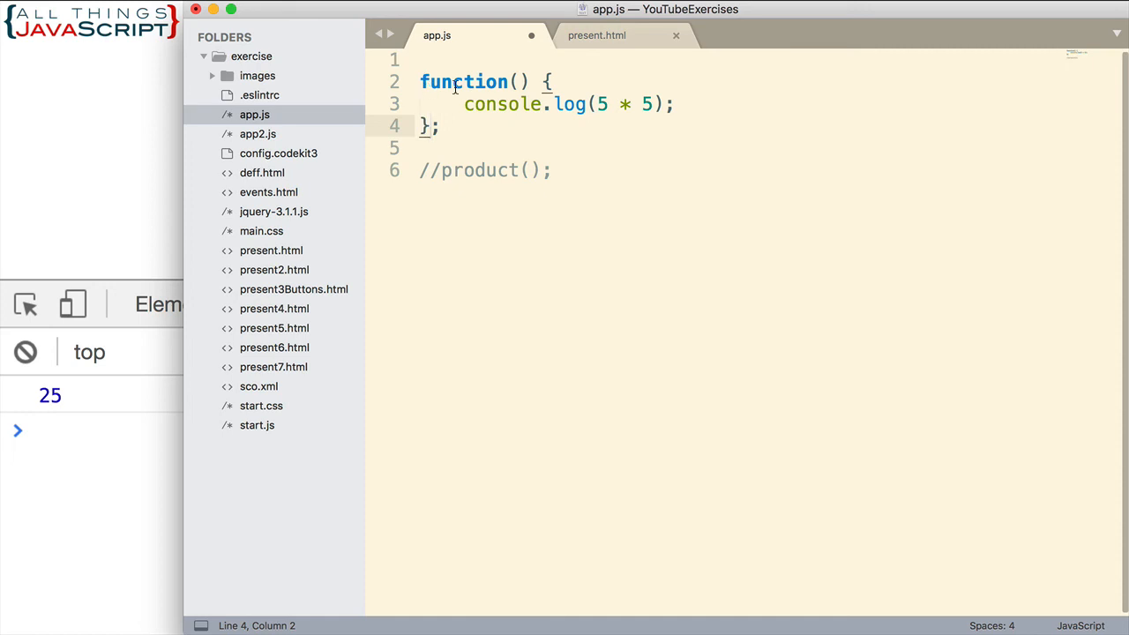
pyautogui.click(421, 81)
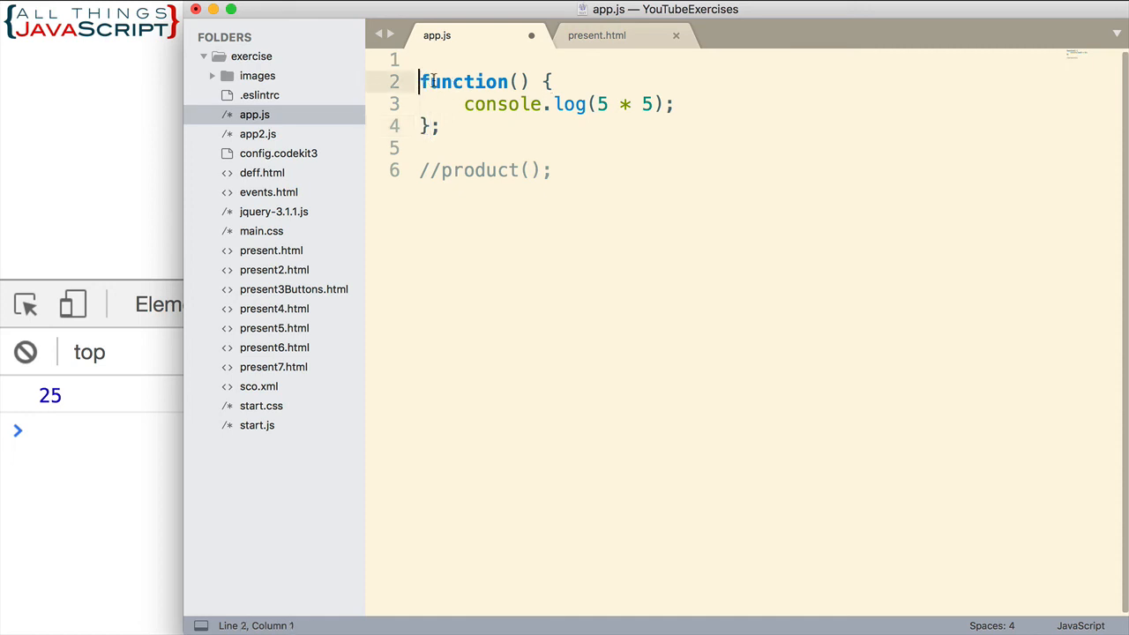
pyautogui.click(499, 81)
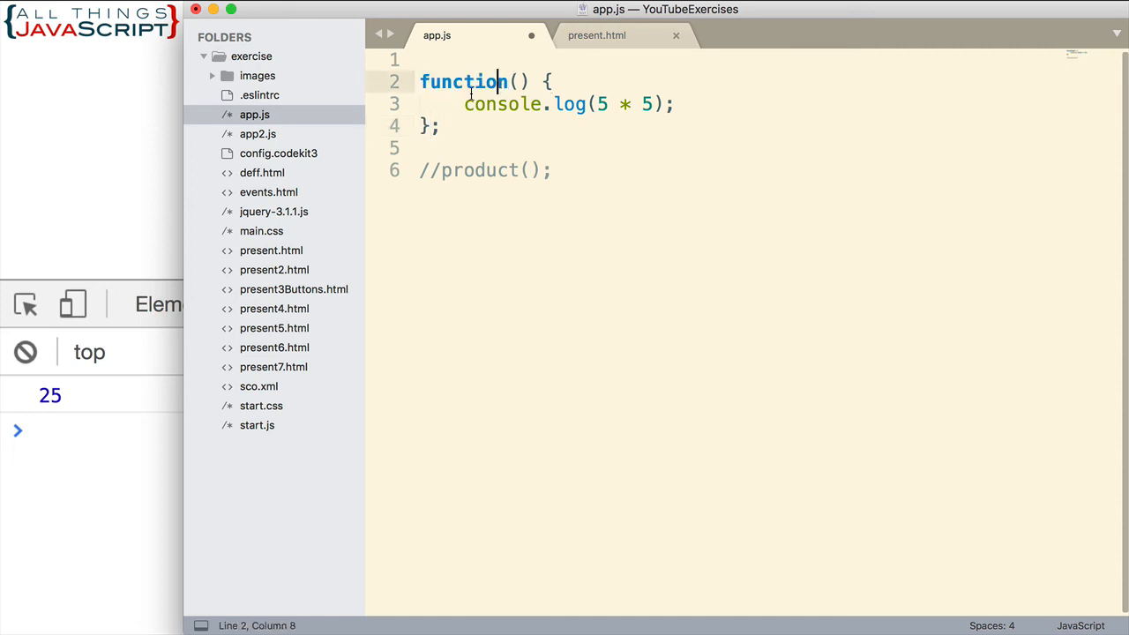
pyautogui.write('(')
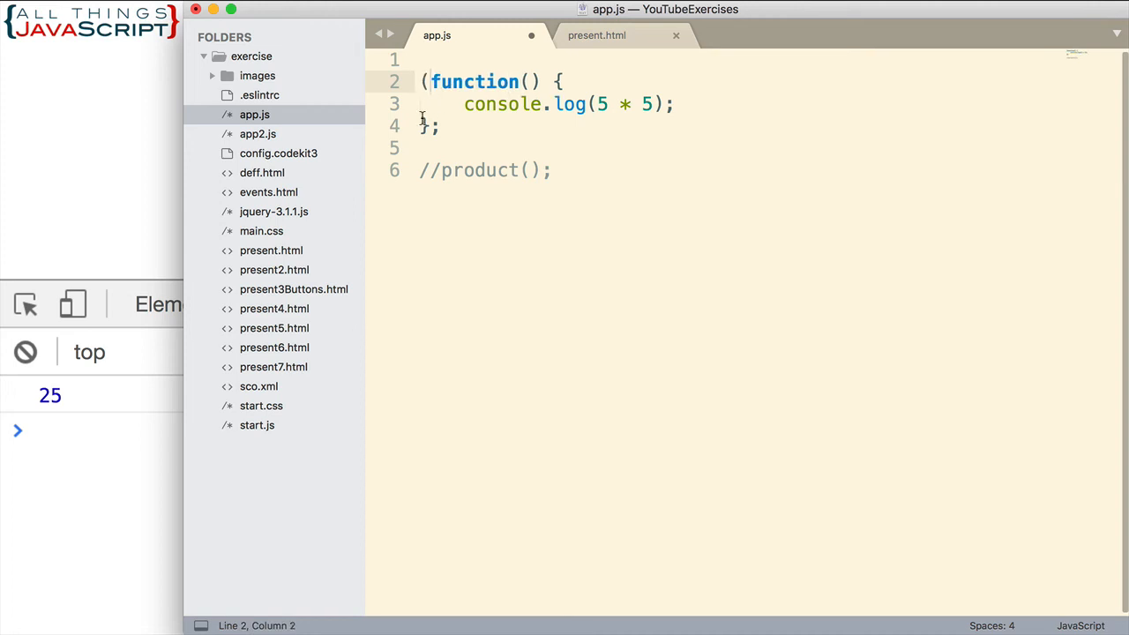
pyautogui.write(')')
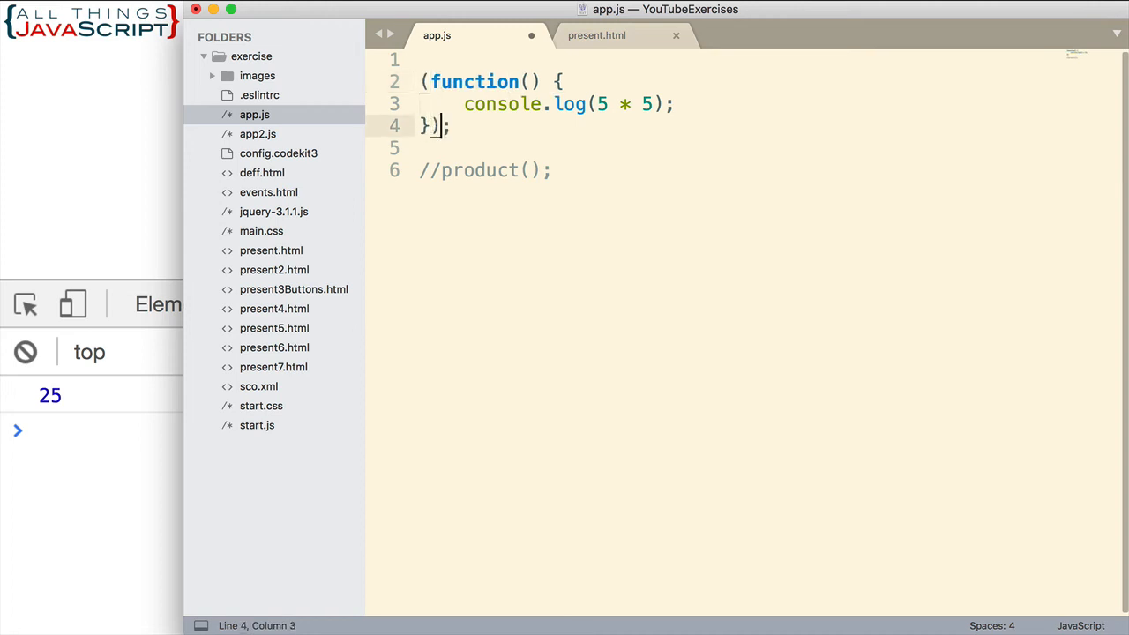
pyautogui.moveTo(433, 126)
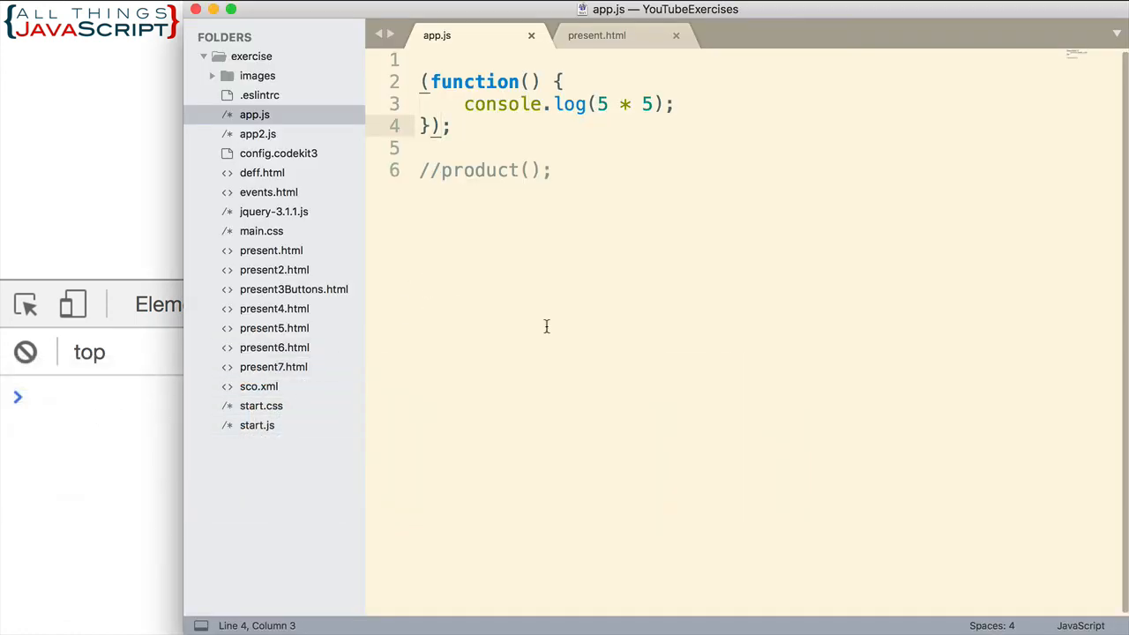
pyautogui.write('()')
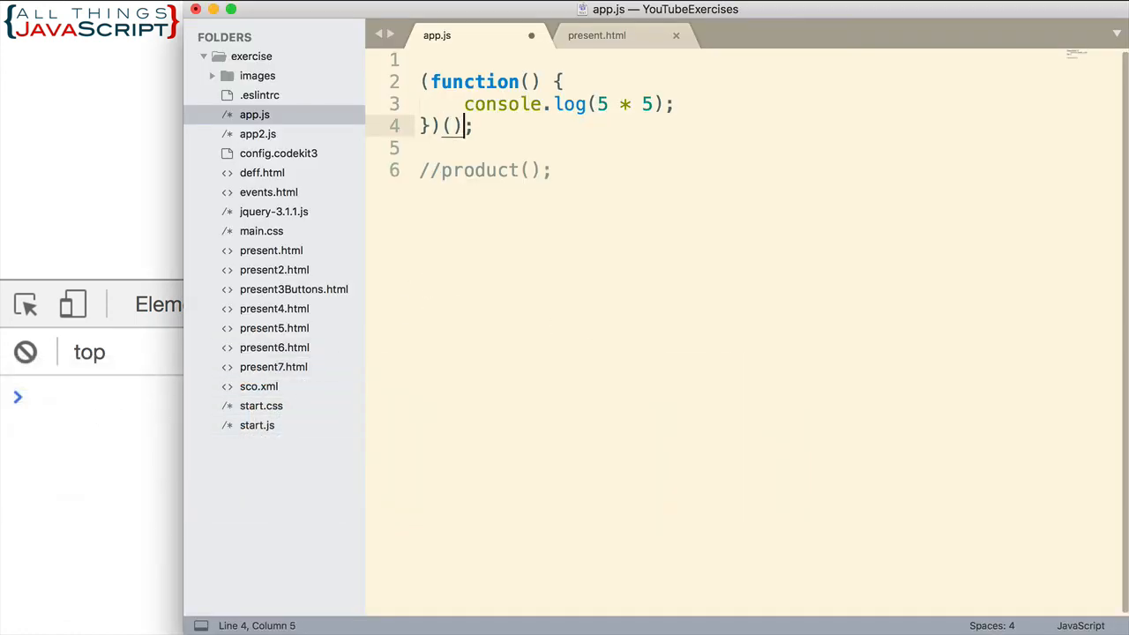
pyautogui.press('cmd+s')
pyautogui.write('()')
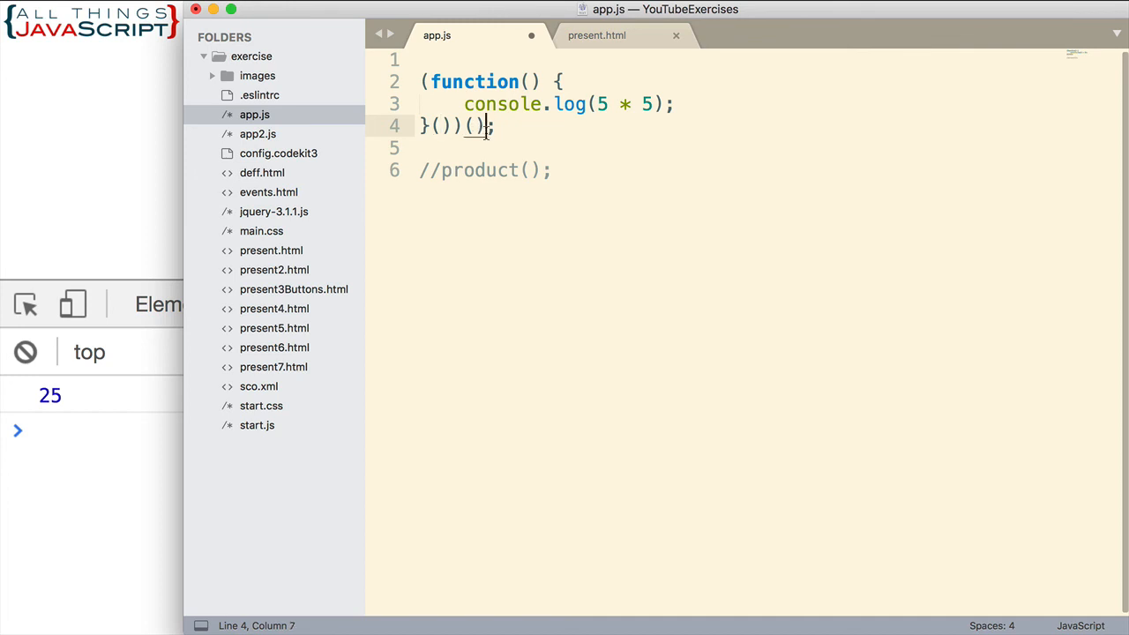
pyautogui.press('Backspace')
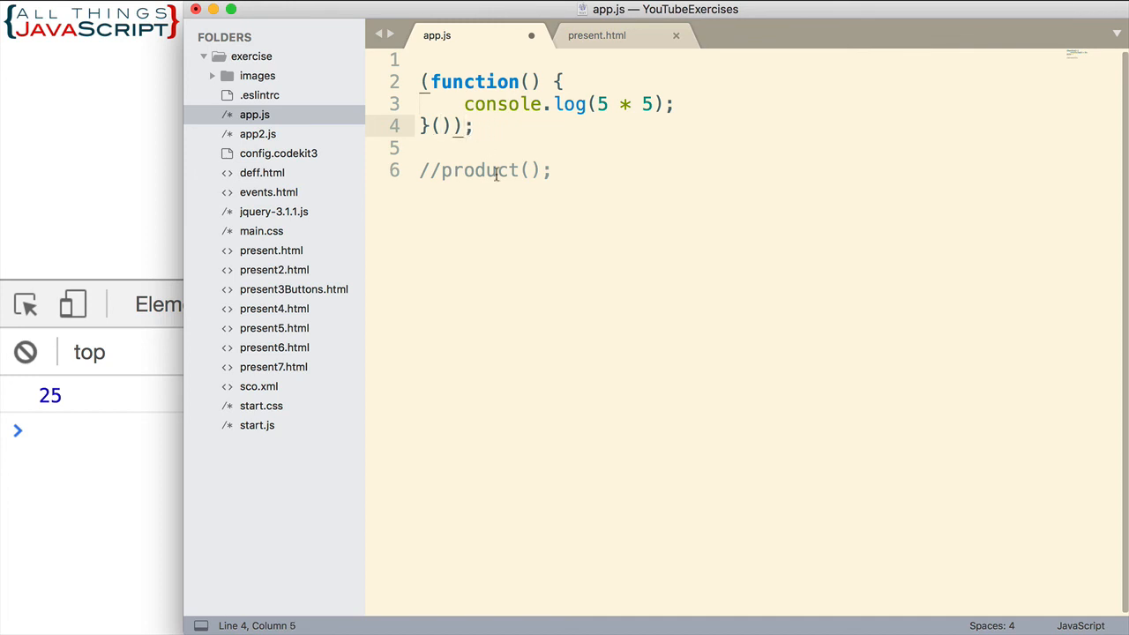